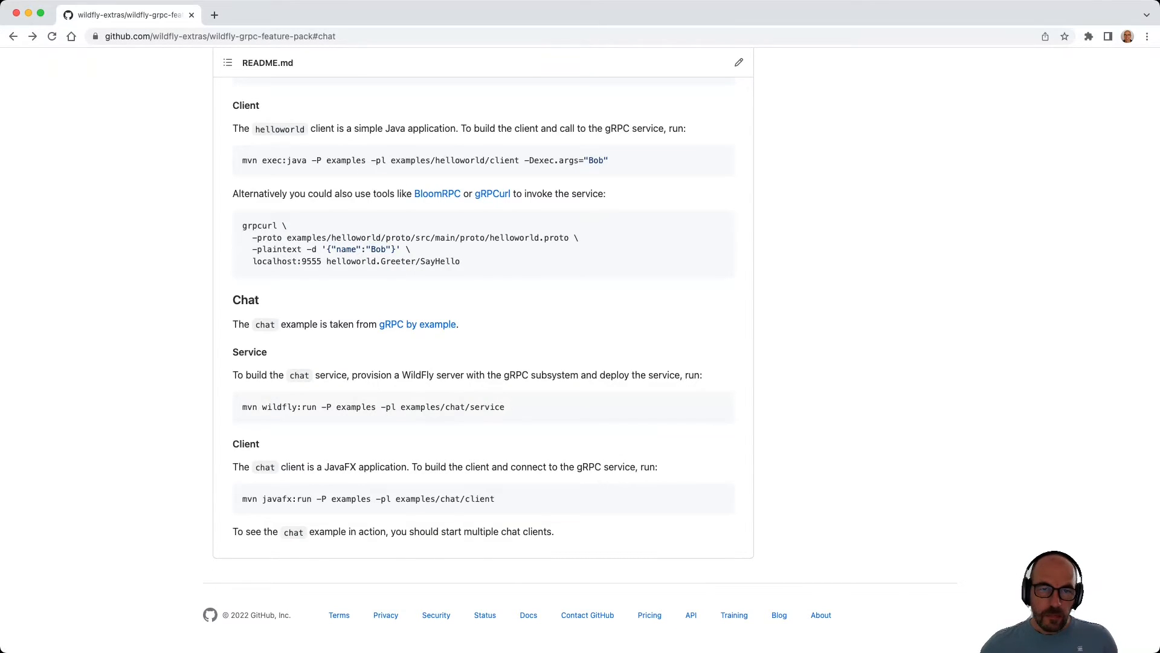
# Step: Review the ChatService, ChatMessage and ChatMessageFromServer definitions in chat.proto
pyautogui.scroll(3)
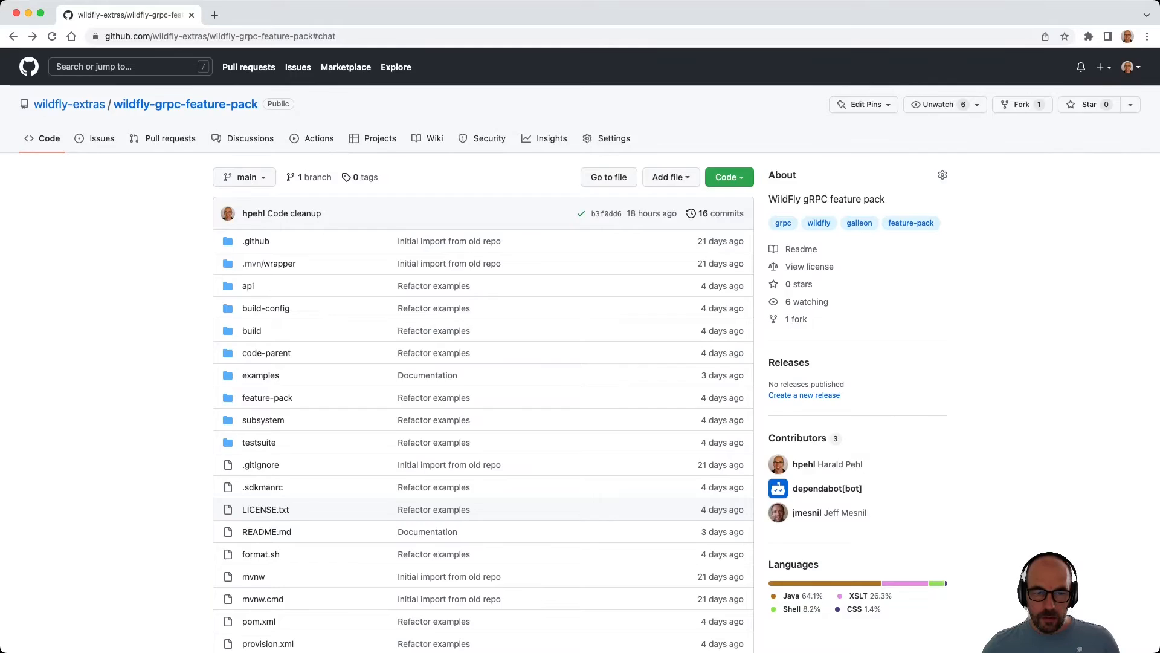
pyautogui.scroll(-3)
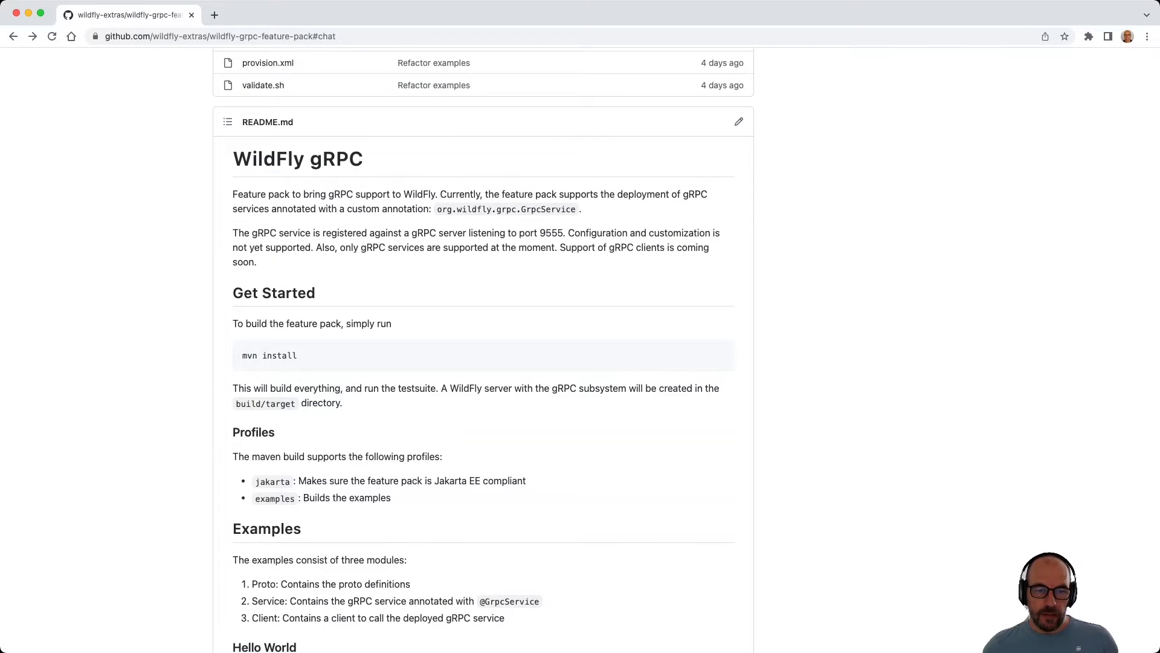
pyautogui.scroll(-3)
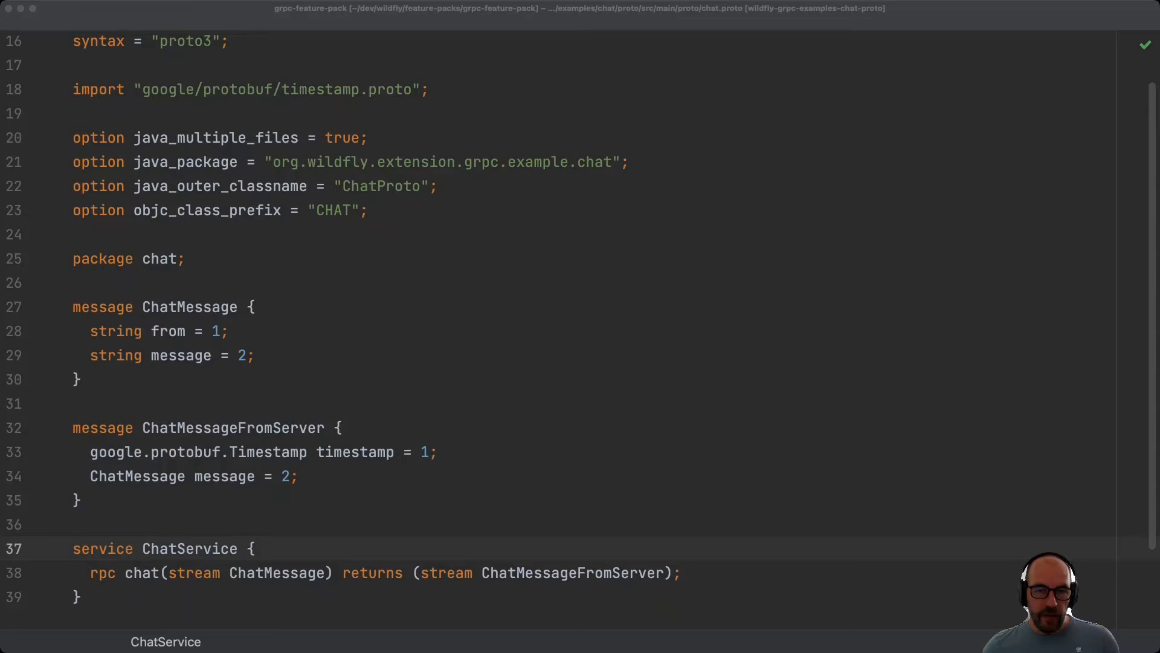
pyautogui.click(73, 549)
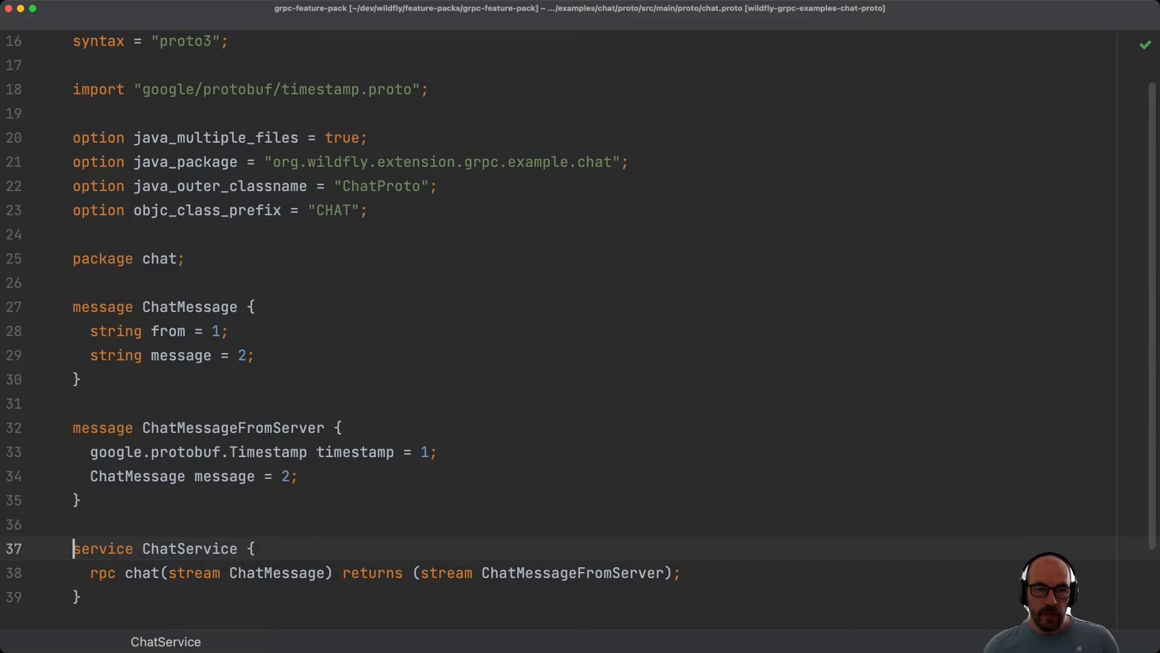
pyautogui.click(74, 404)
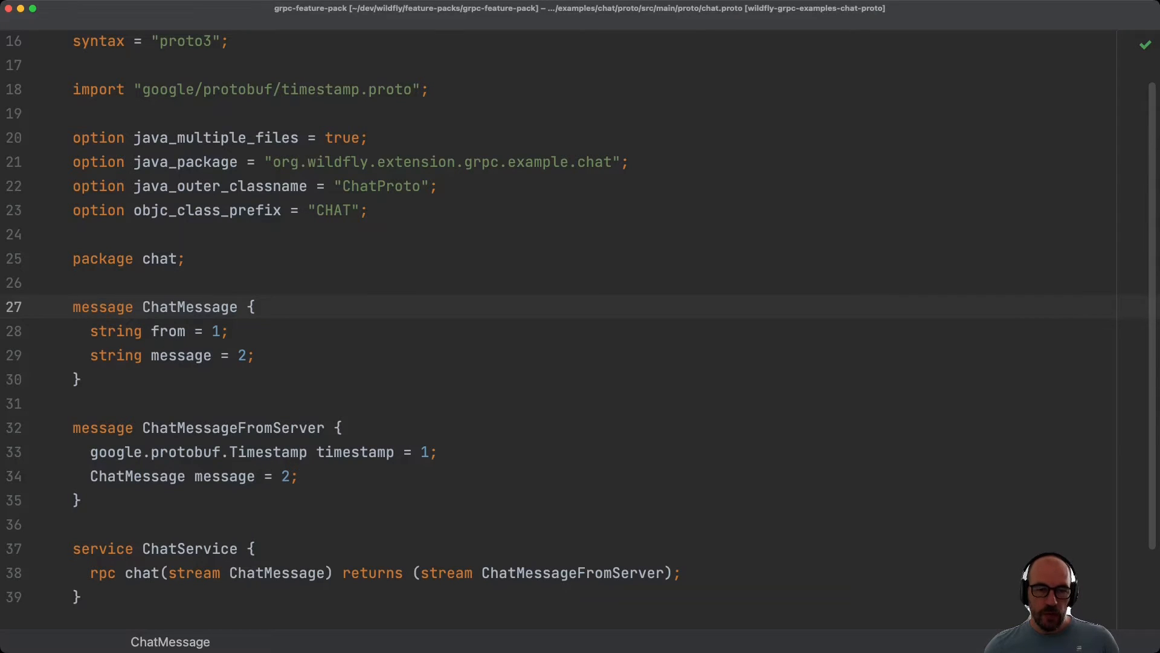
pyautogui.click(74, 305)
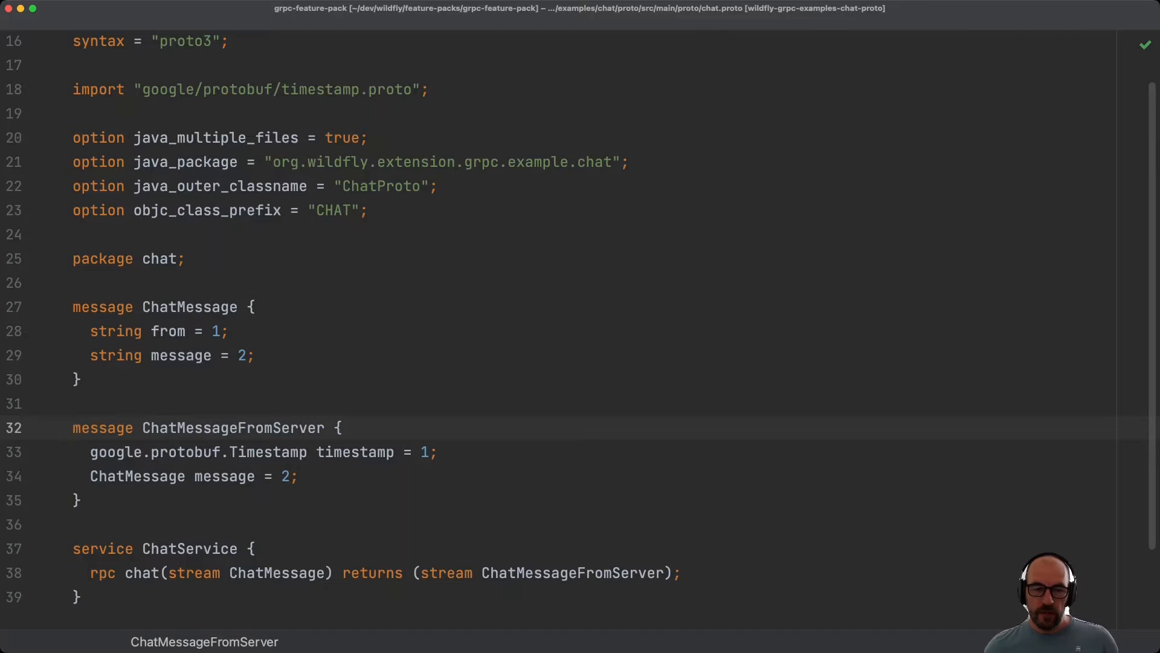
pyautogui.click(74, 428)
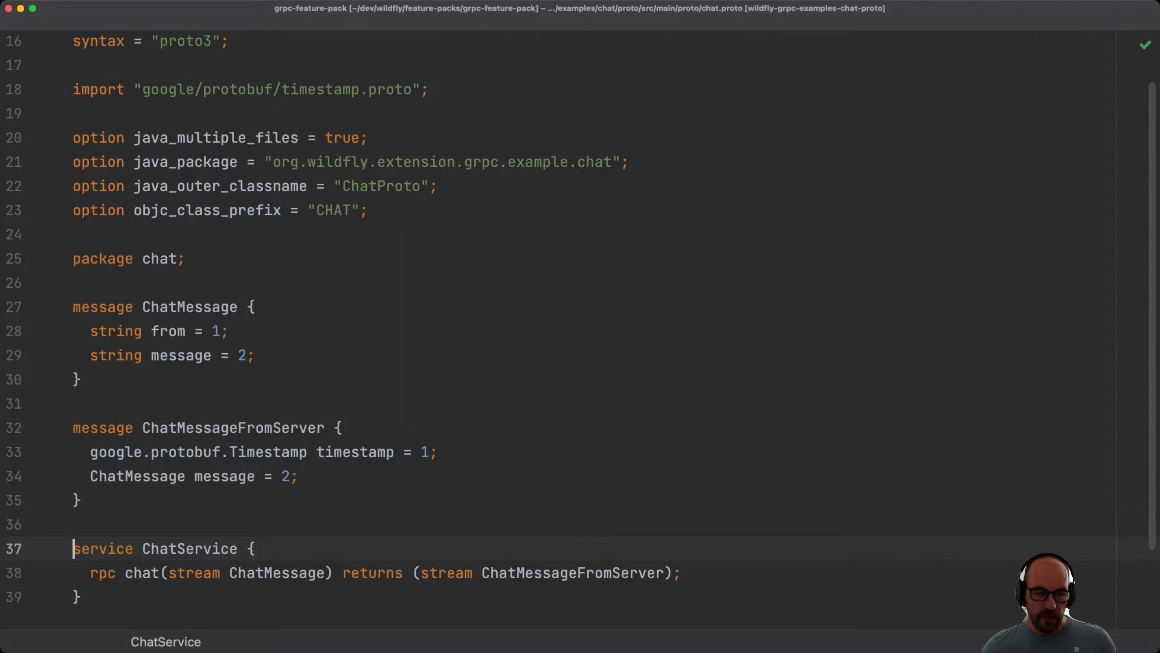
# Step: Highlight the chat rpc method and jump to its implementation class ChatServiceImpl.java
pyautogui.doubleClick(144, 572)
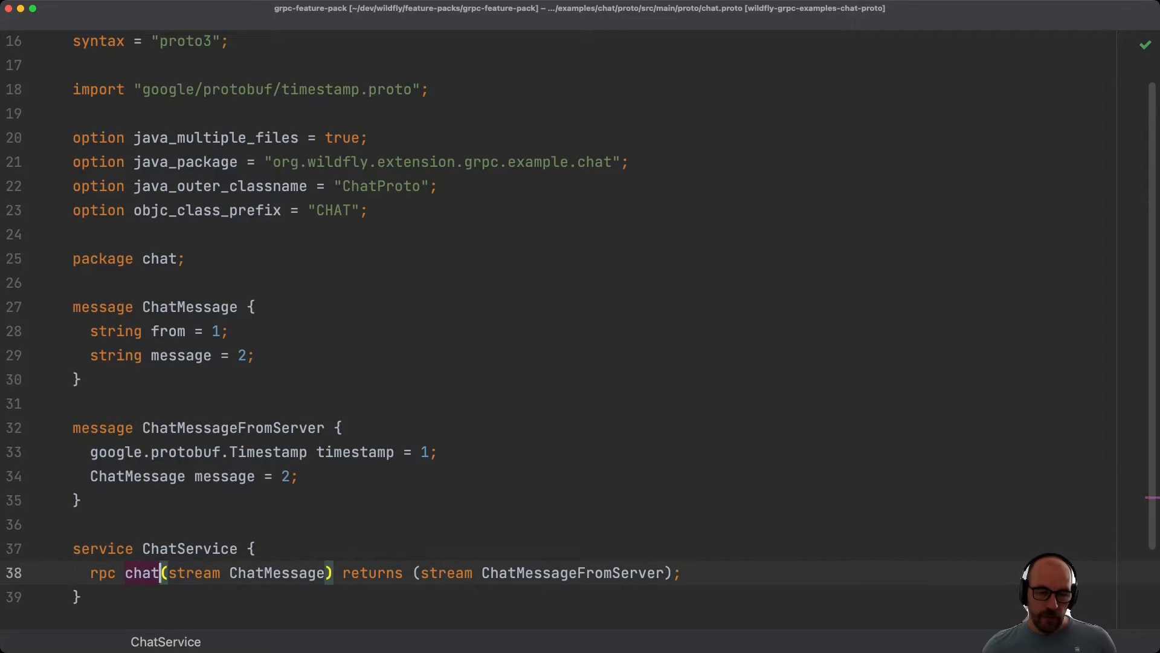
pyautogui.click(143, 572)
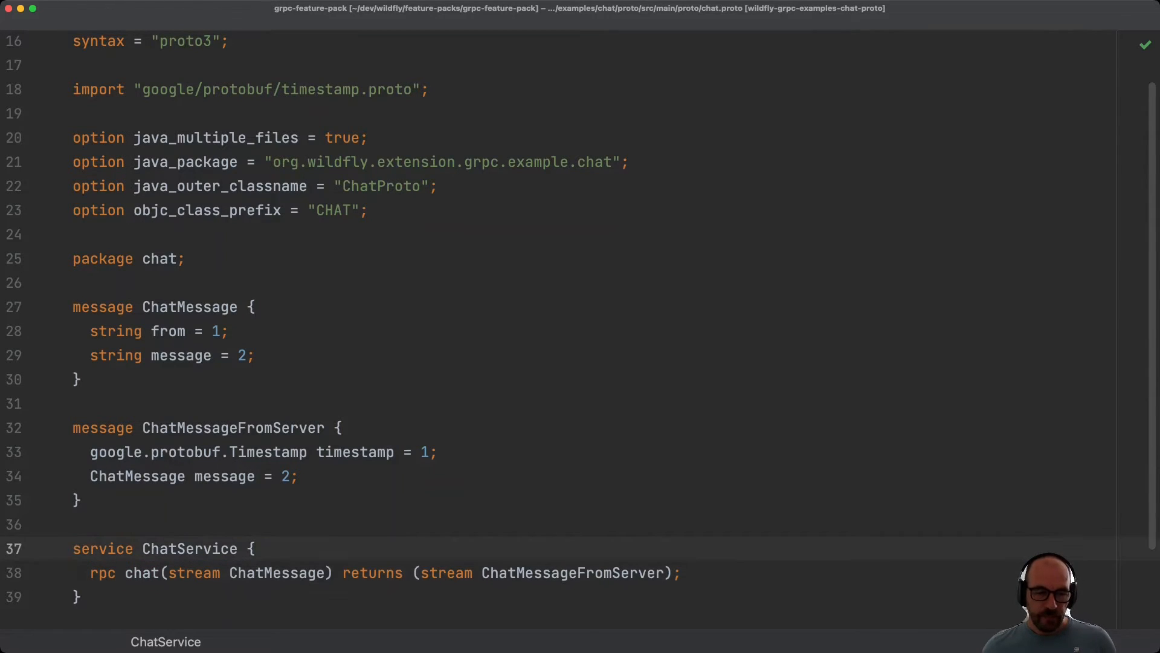
pyautogui.click(74, 549)
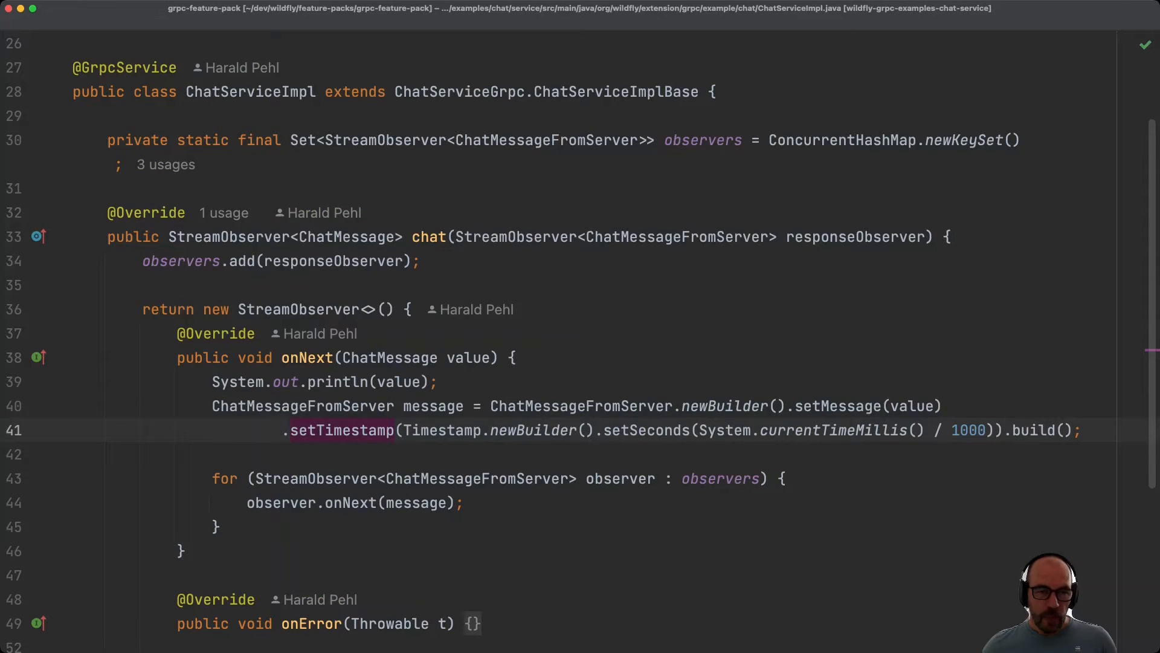
pyautogui.click(89, 116)
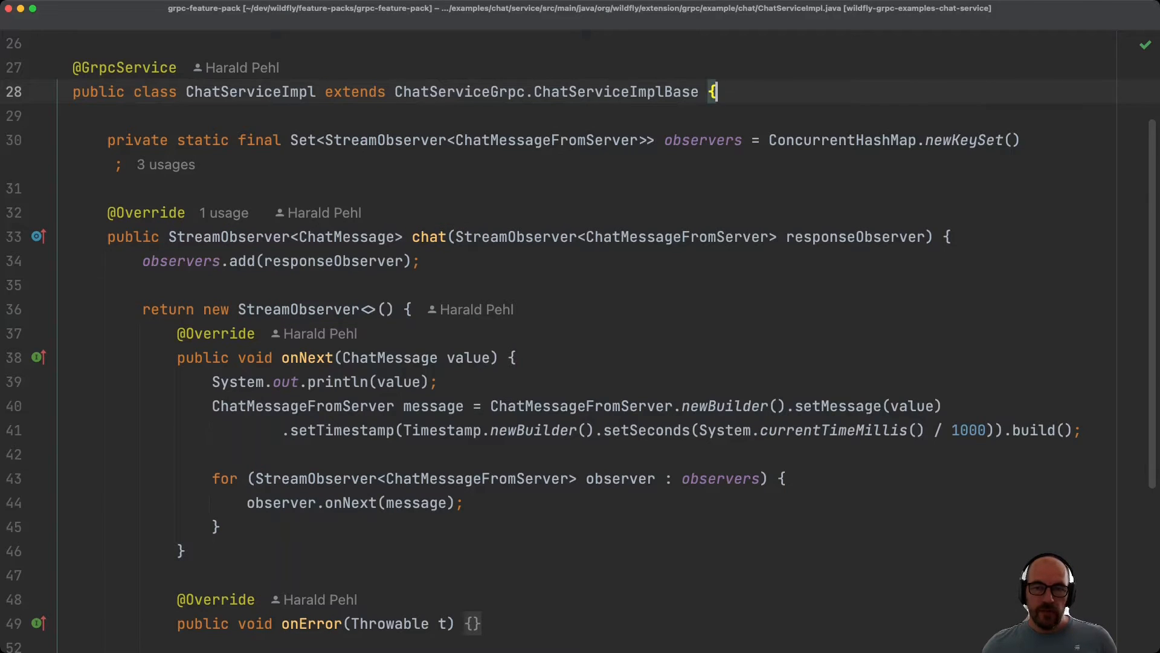
pyautogui.doubleClick(615, 91)
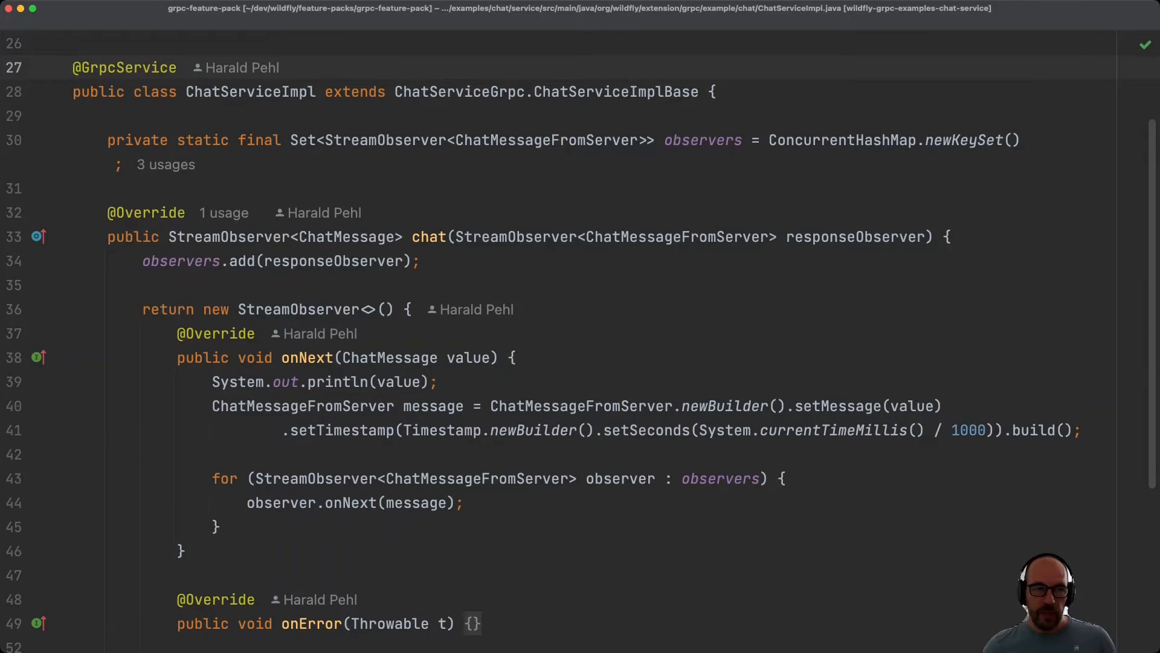
pyautogui.click(74, 67)
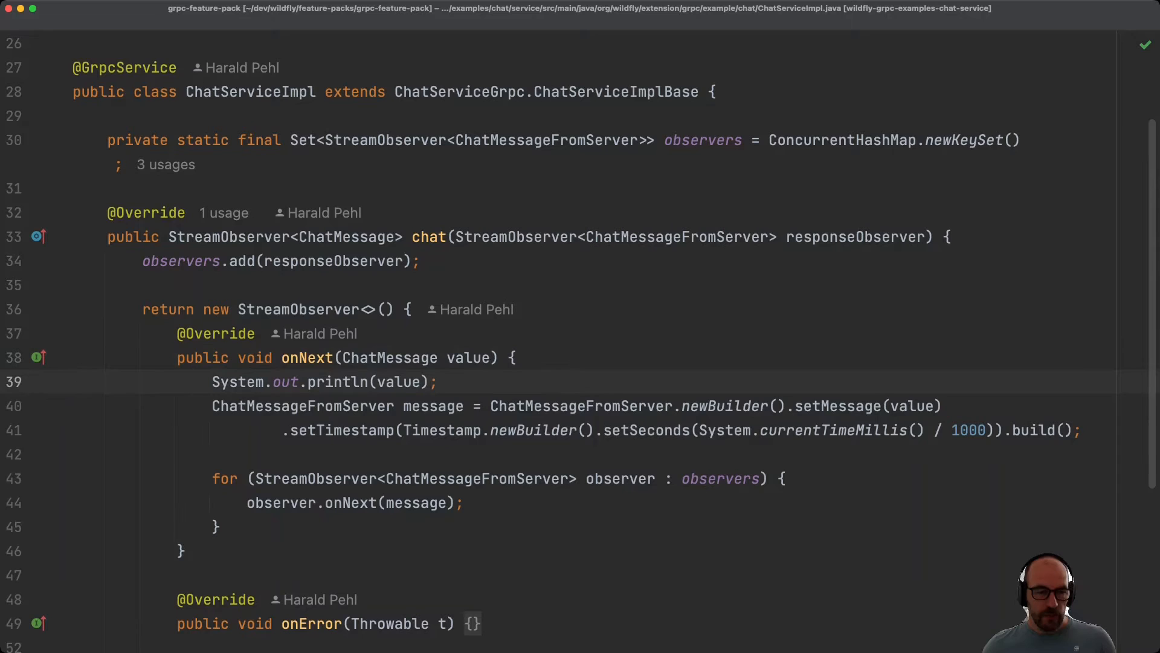
pyautogui.click(581, 406)
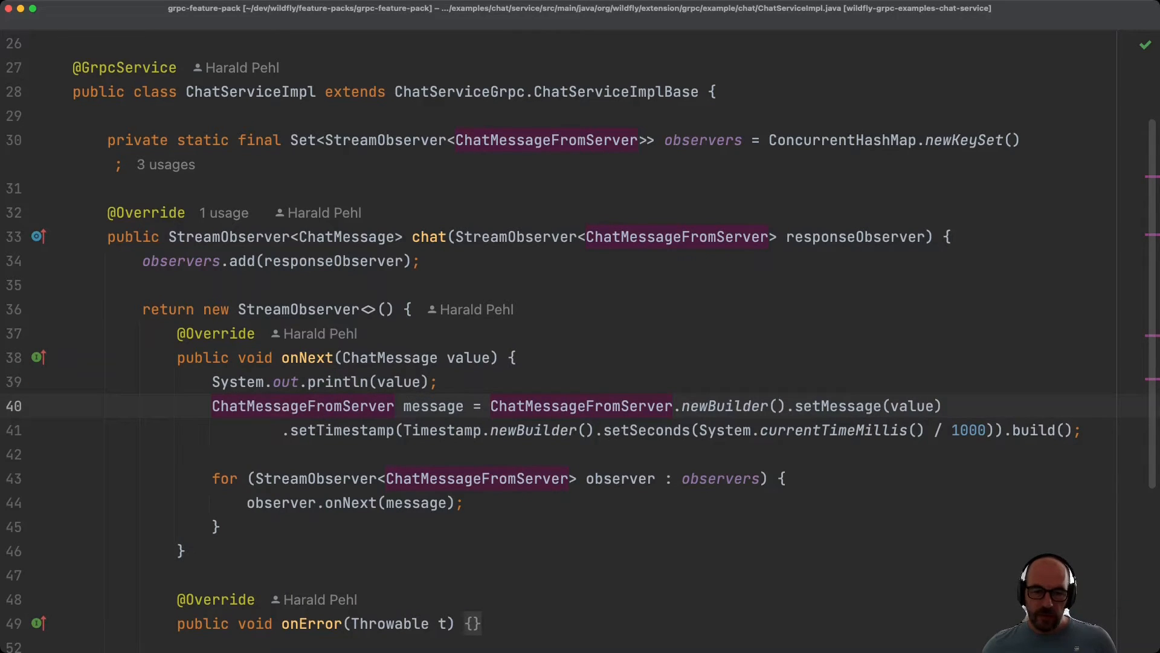
pyautogui.click(249, 406)
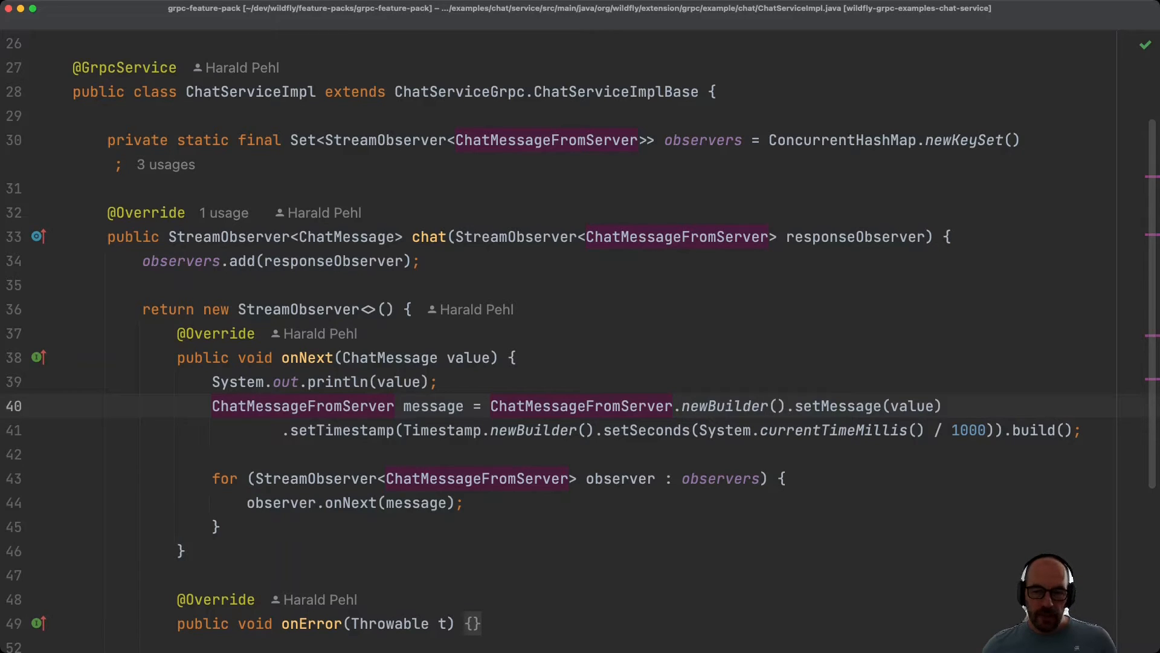
pyautogui.click(247, 406)
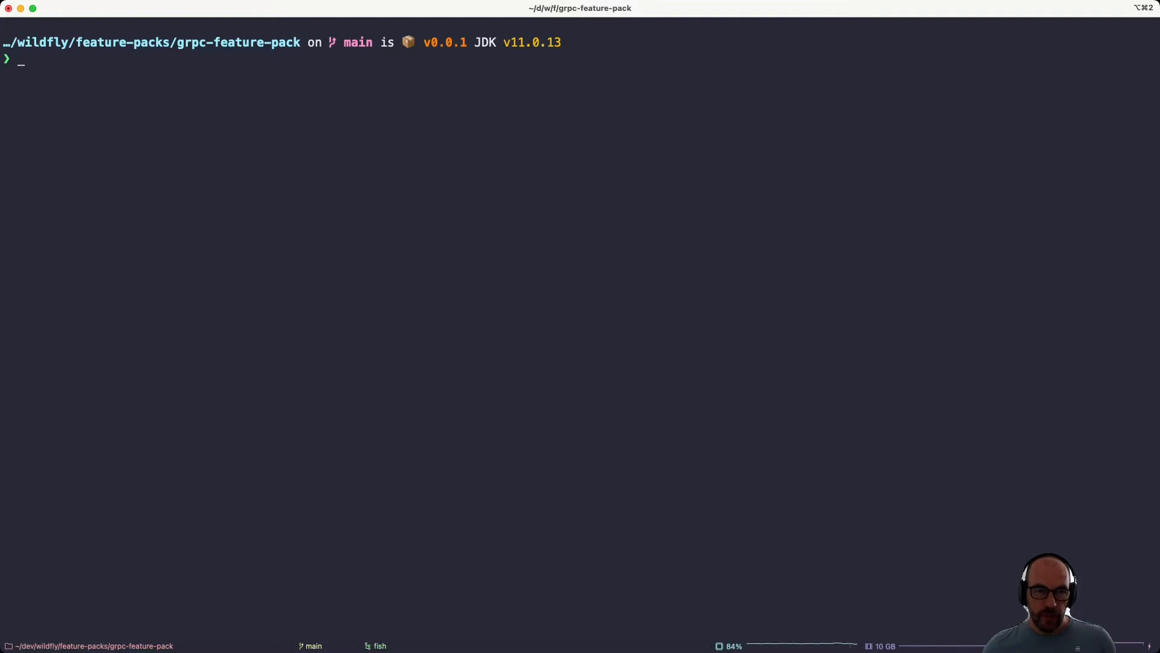
# Step: Run mvn wildfly:run -P examples -pl examples/chat/service and follow the Maven build output
pyautogui.write('mvn wildfly:run -P examples -pl examples/chat/service')
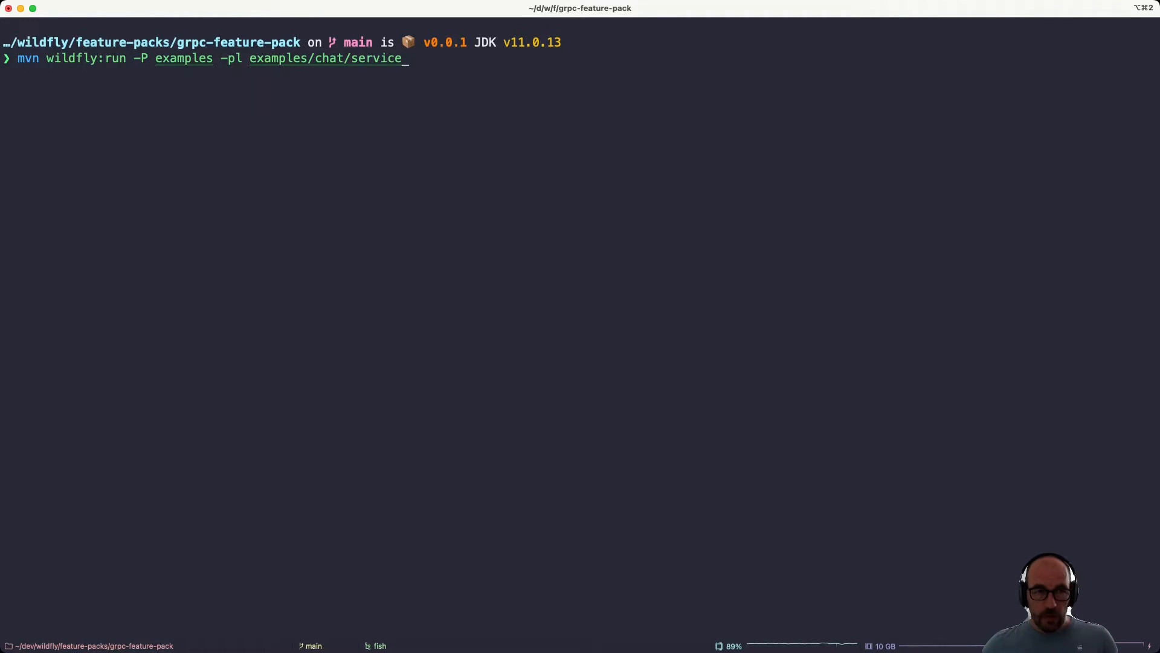
pyautogui.press('Return')
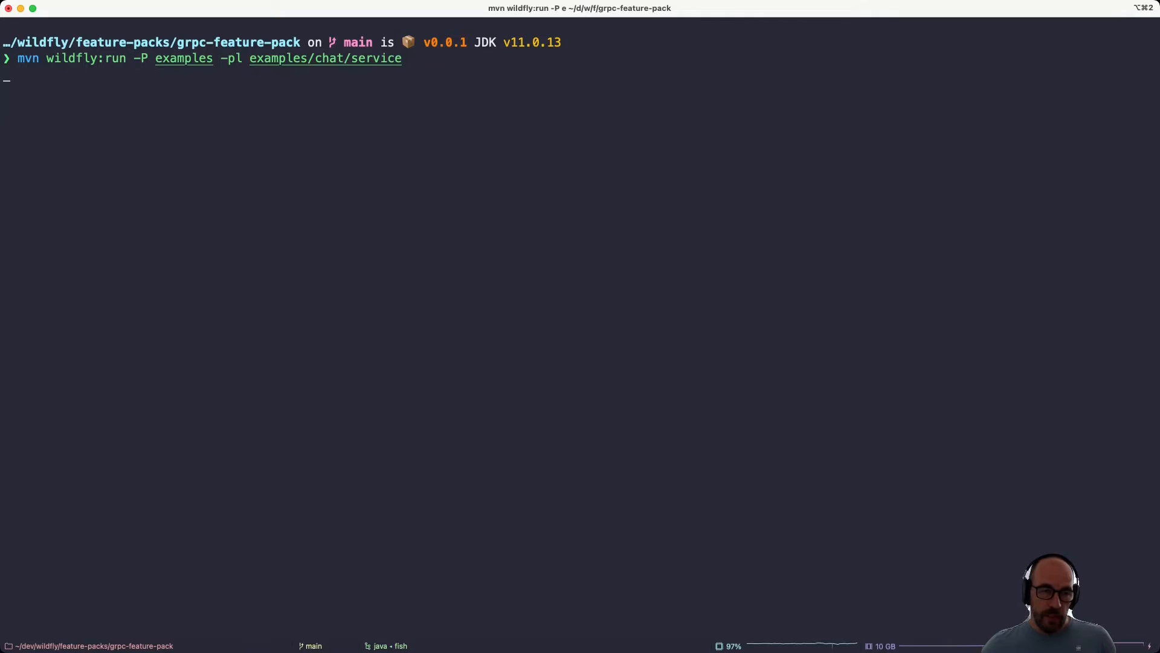
pyautogui.press('Return')
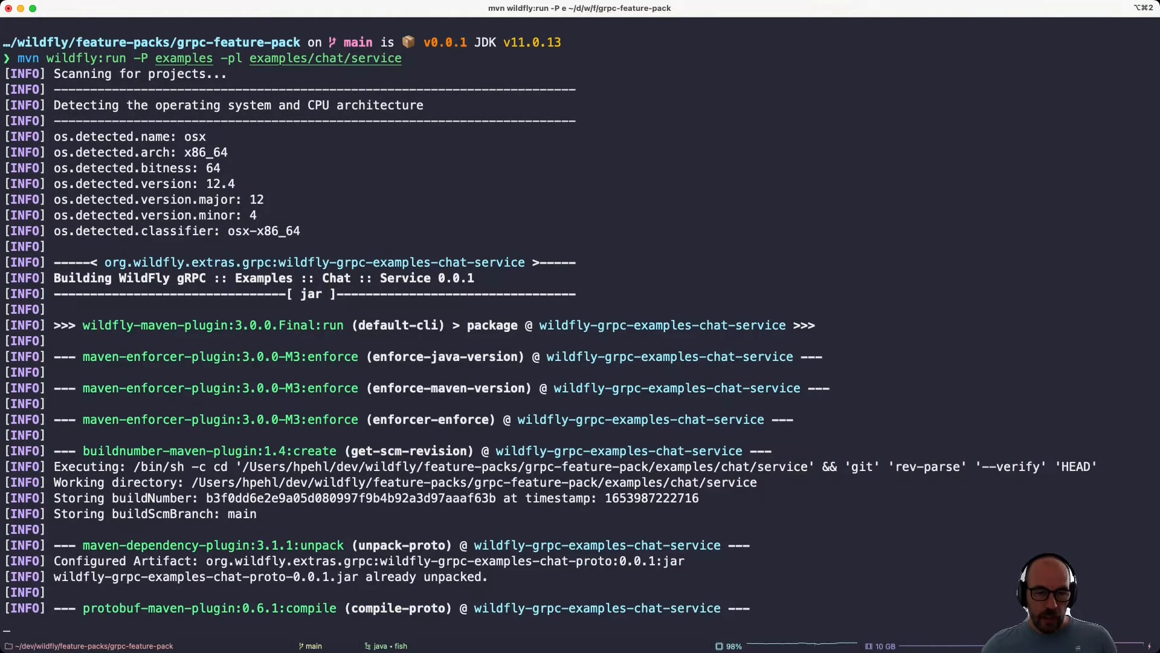
pyautogui.scroll(-3)
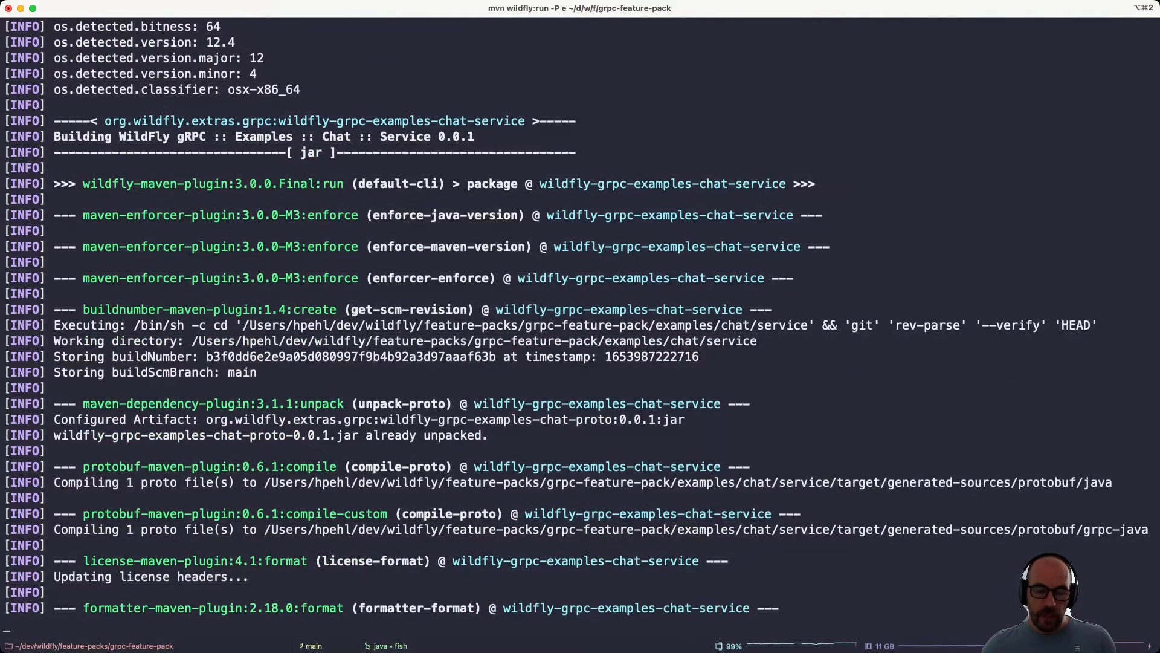
pyautogui.scroll(-3)
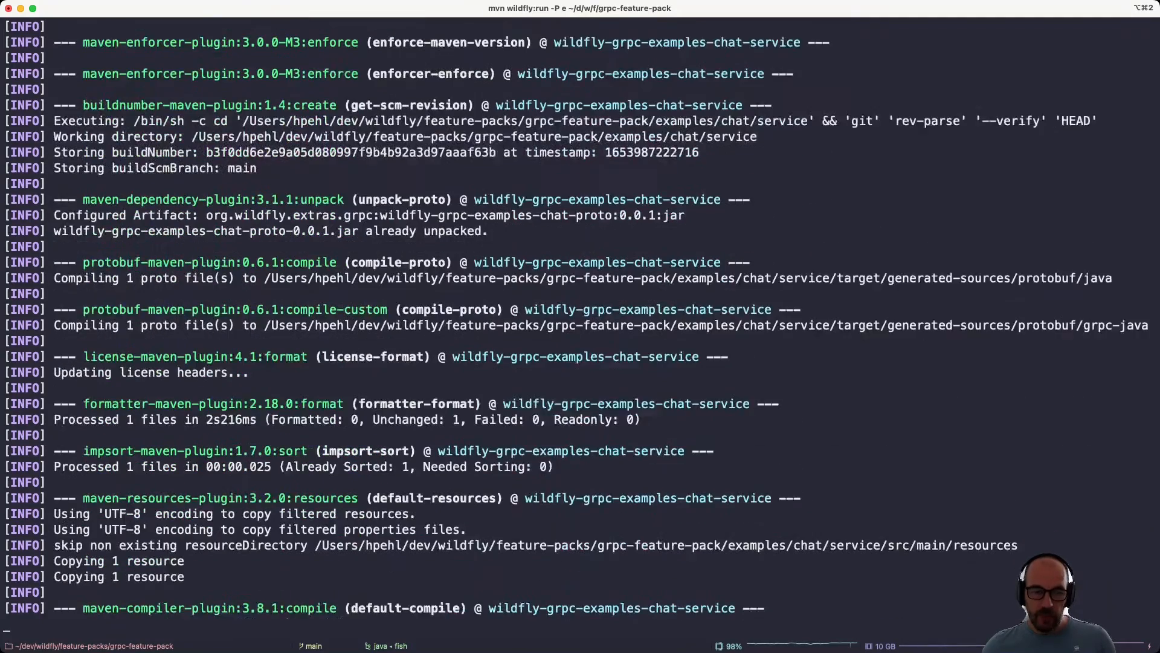
pyautogui.scroll(-3)
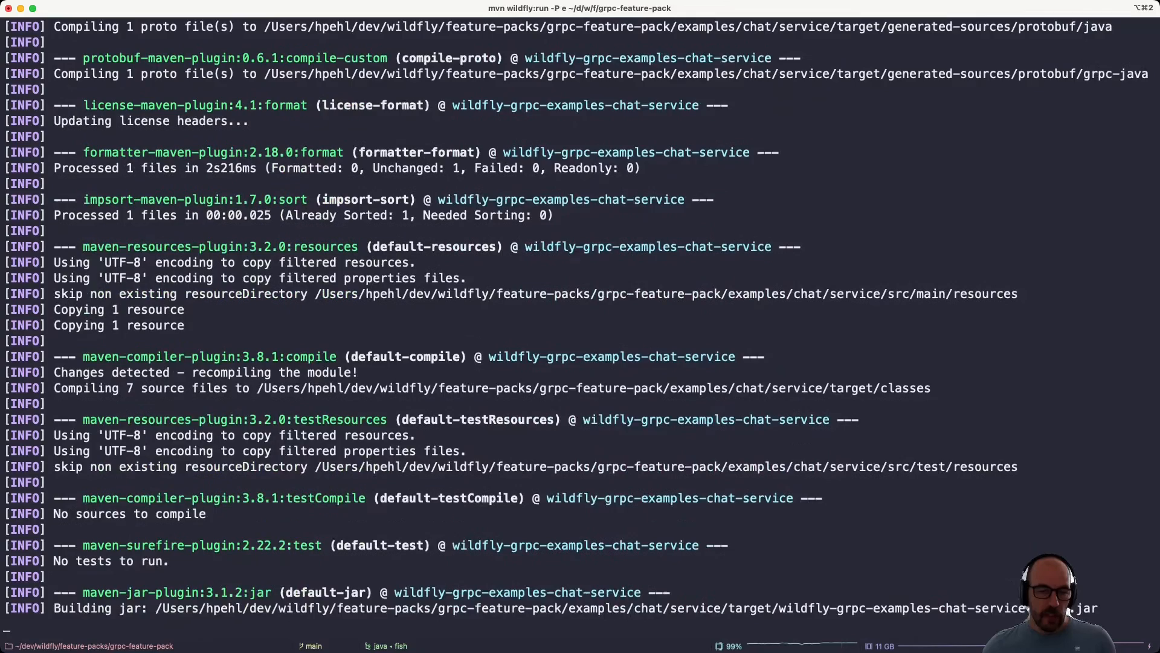
pyautogui.scroll(-3)
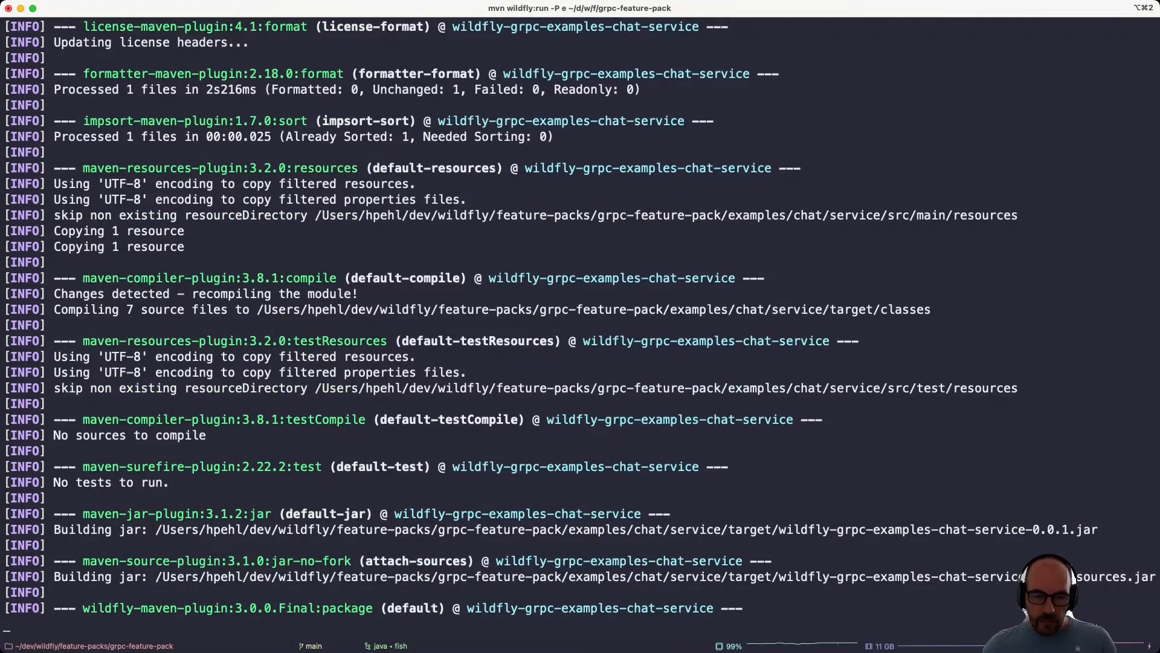
pyautogui.scroll(-3)
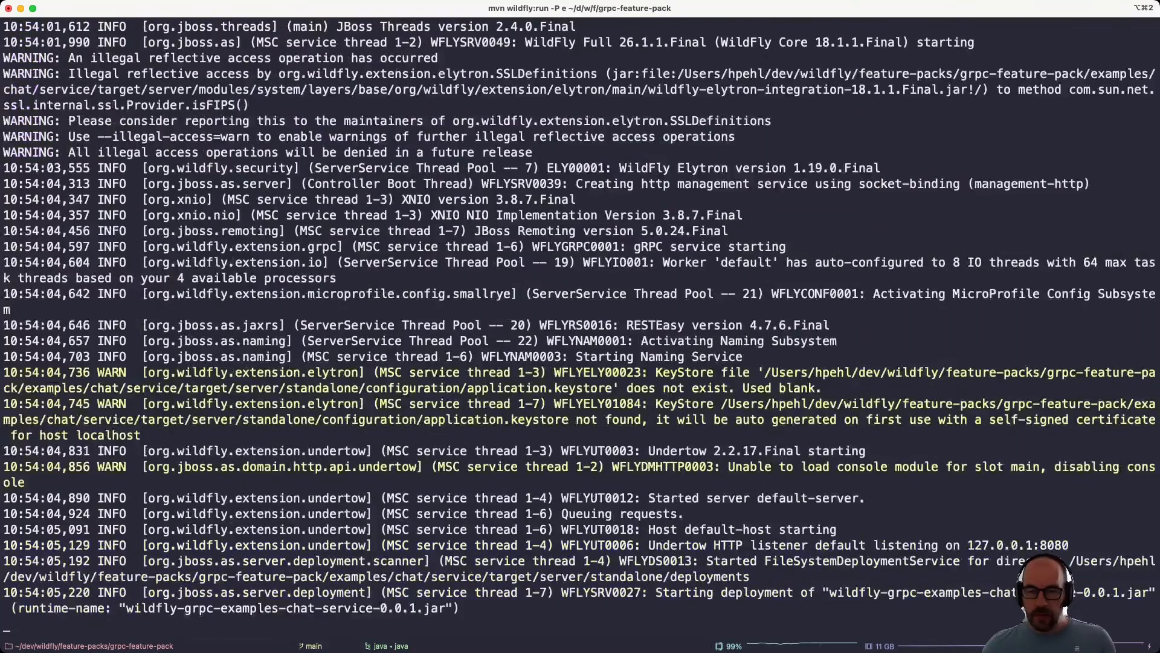
# Step: Follow the WildFly server log as the chat service deploys and listens on localhost:9555
pyautogui.scroll(-3)
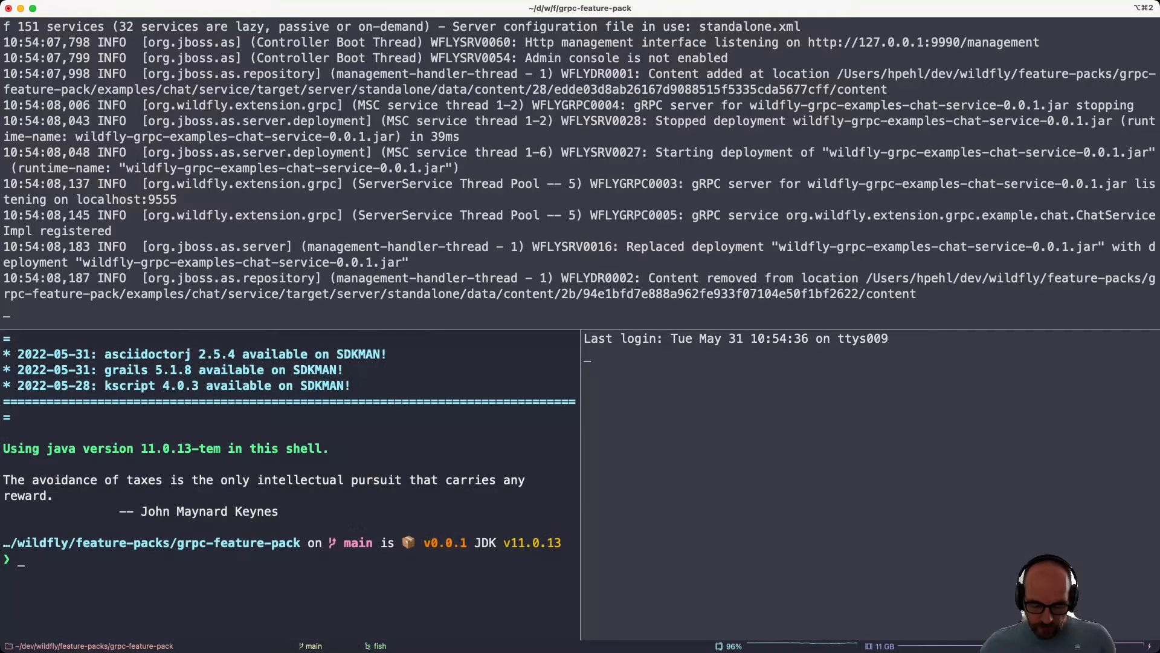
# Step: Start the JavaFX chat client in both lower shells via mvn javafx:run -P examples -pl examples/chat/client
pyautogui.write('mvn wildfly:run -P examples -pl examples/chat/service')
pyautogui.write('mvn javafx:run -P examples -pl examples/chat/client')
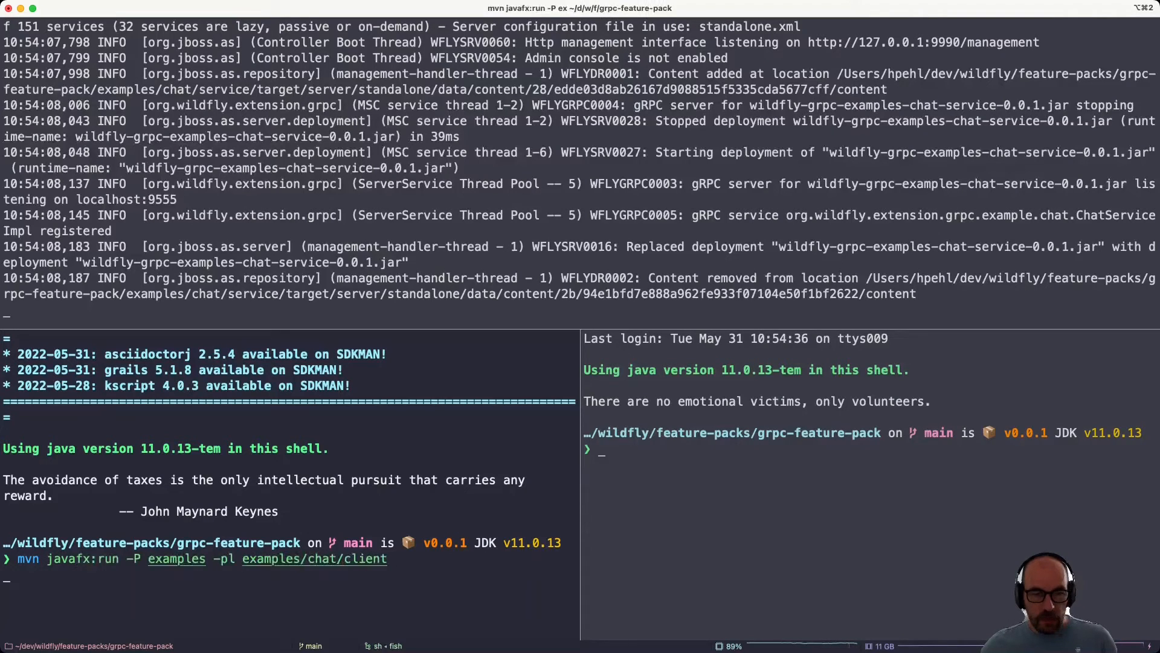
pyautogui.write('mvn wildfly:run -P examples -pl examples/chat/service')
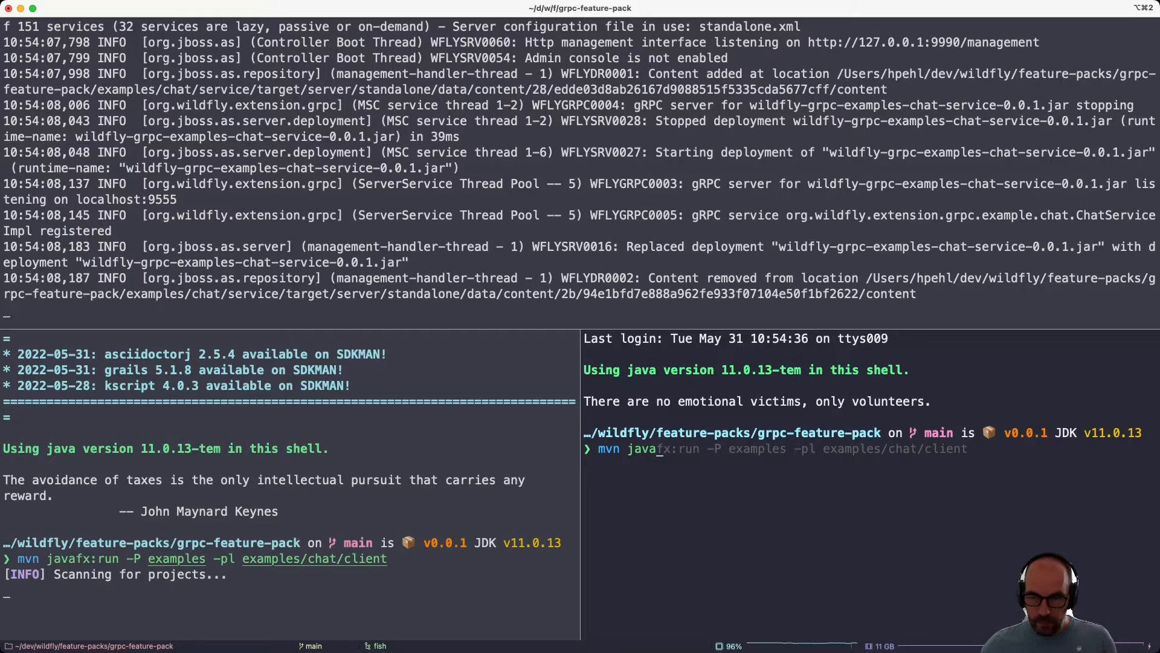
pyautogui.press('Return')
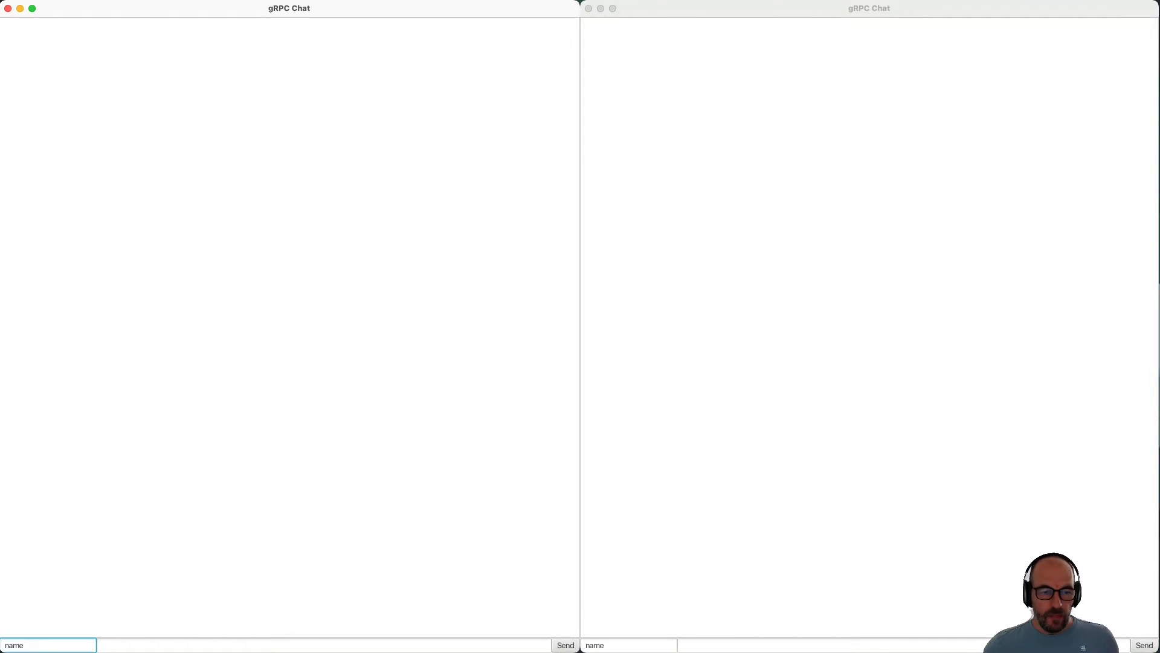
# Step: Set the left client's name to Alice and the right client's name to Bob
pyautogui.tripleClick(48, 645)
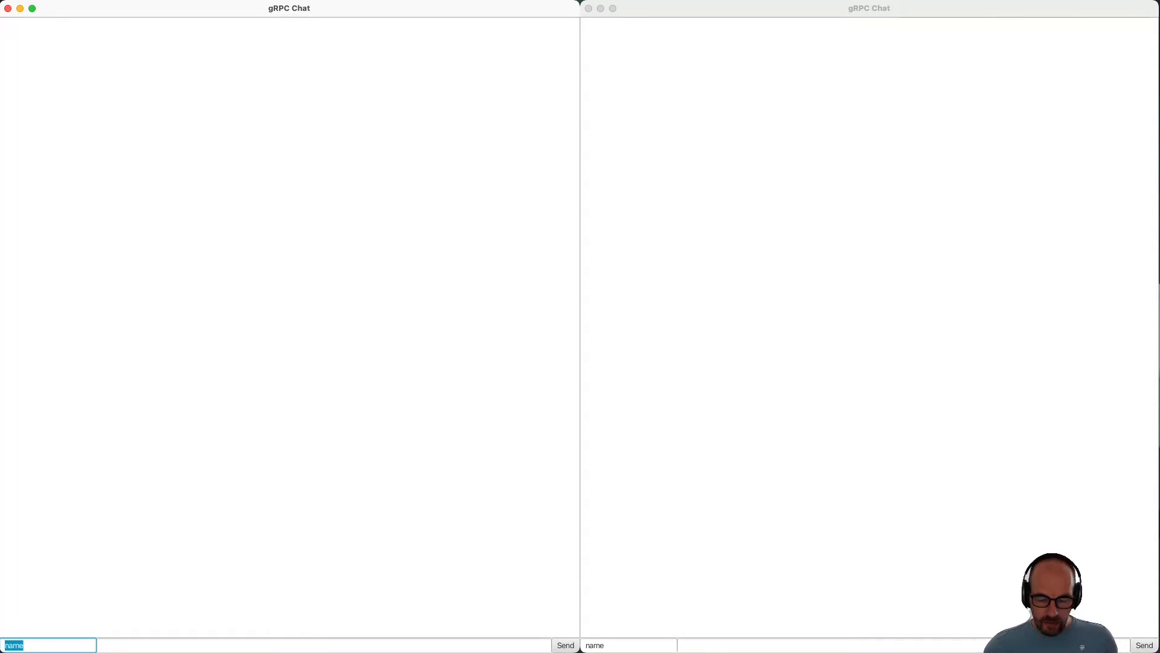
pyautogui.write('A')
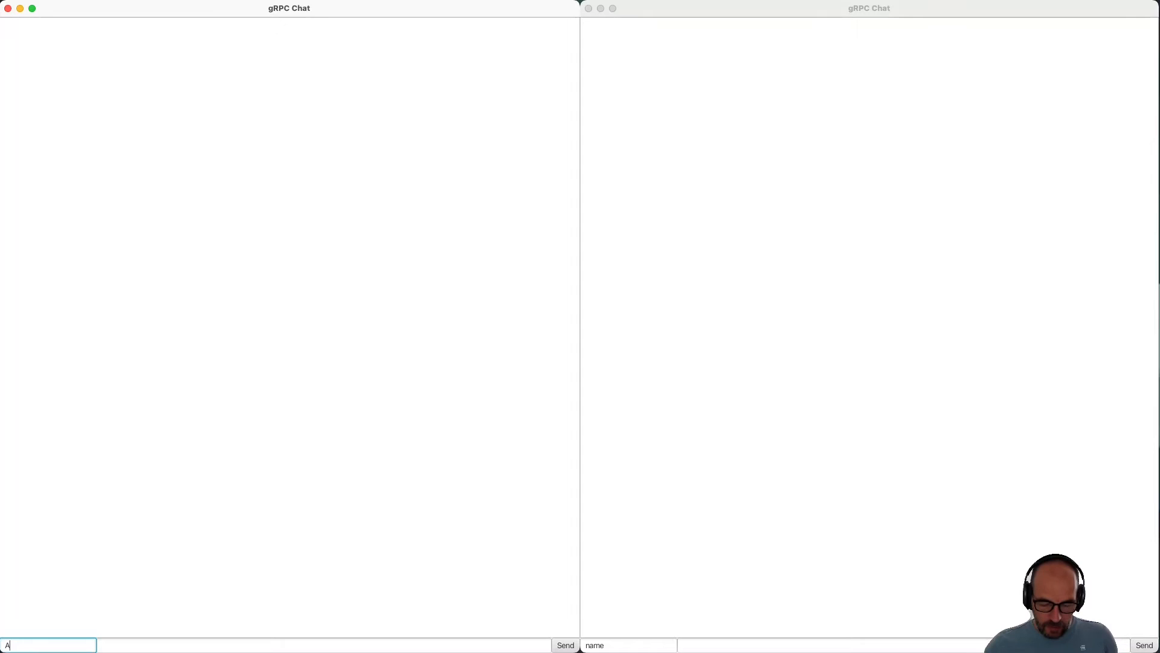
pyautogui.write('lice')
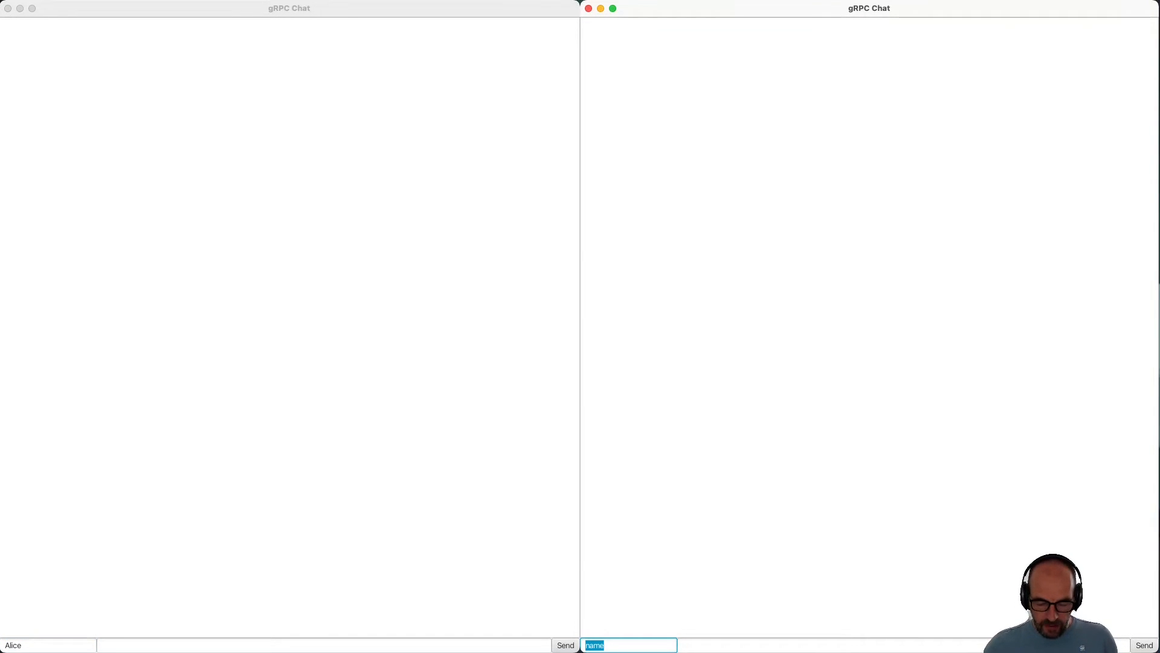
pyautogui.write('Bob')
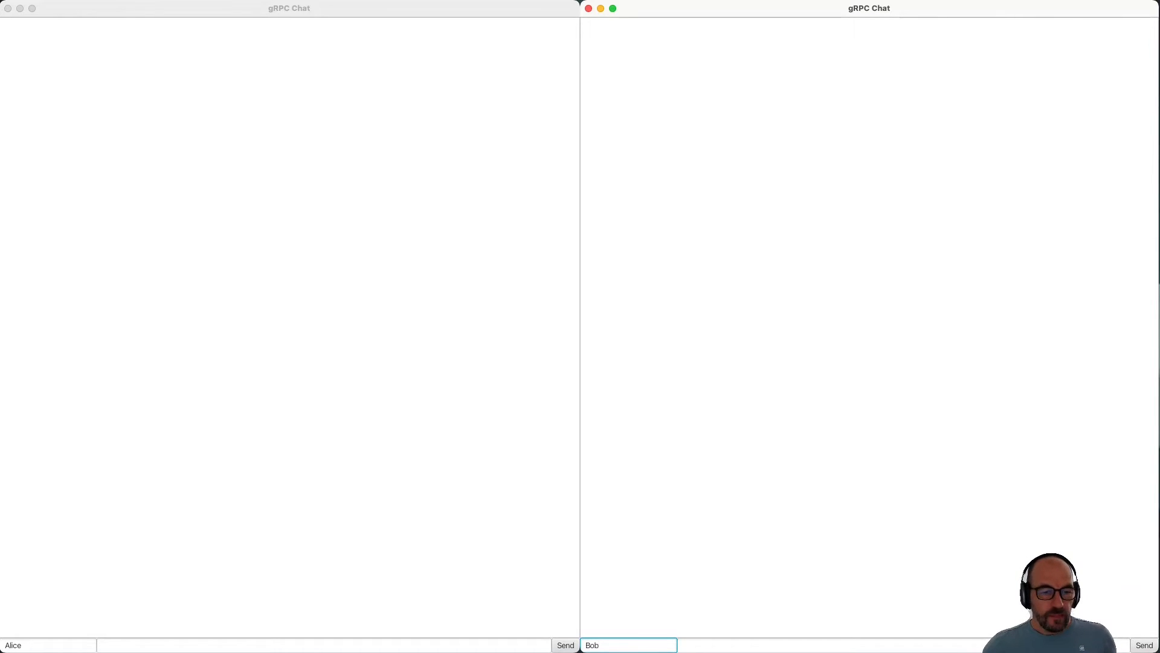
pyautogui.click(296, 645)
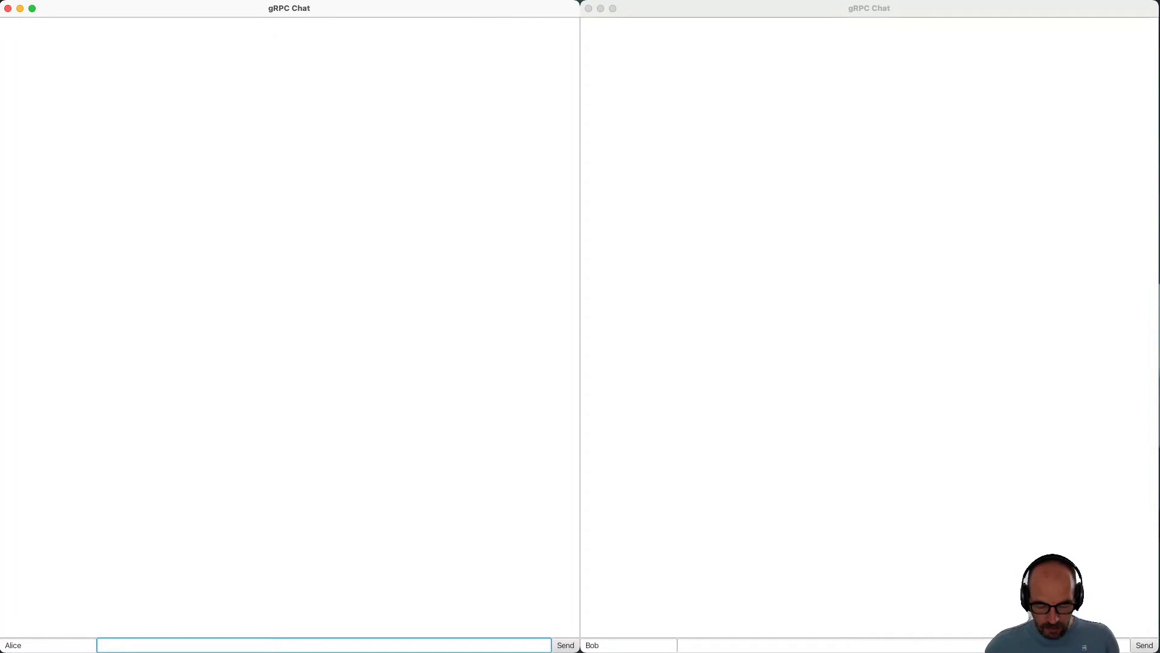
# Step: Send 'Hi Bob' from Alice and reply 'Hi Alice' from Bob, both messages appearing in both clients
pyautogui.write('Hi Bob')
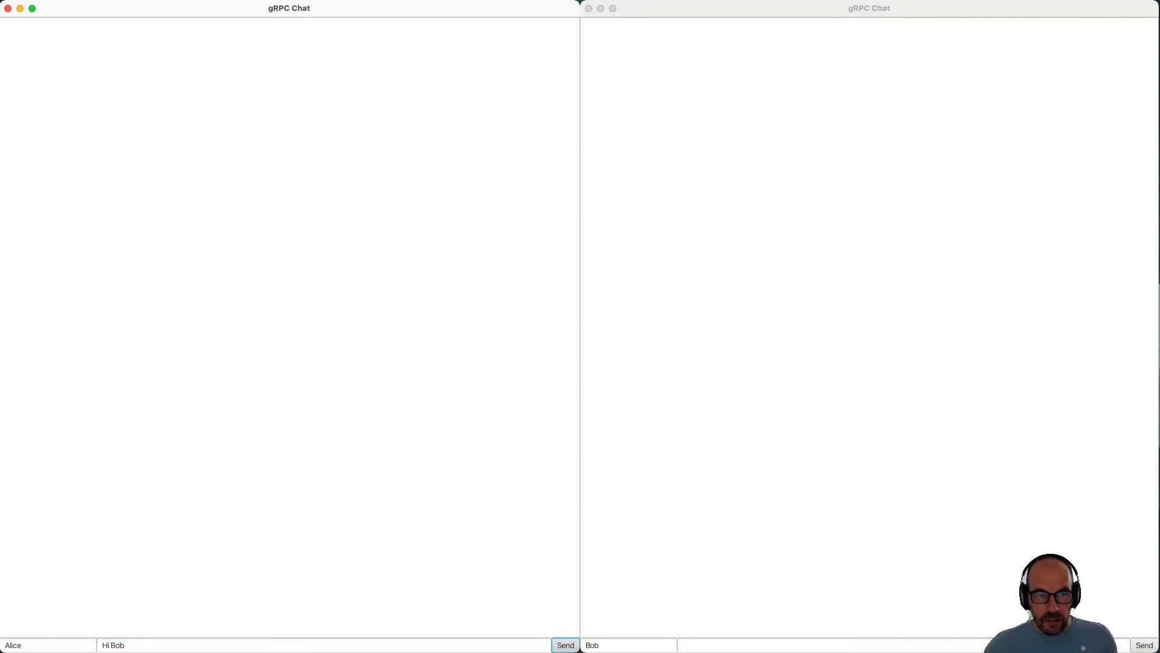
pyautogui.click(564, 645)
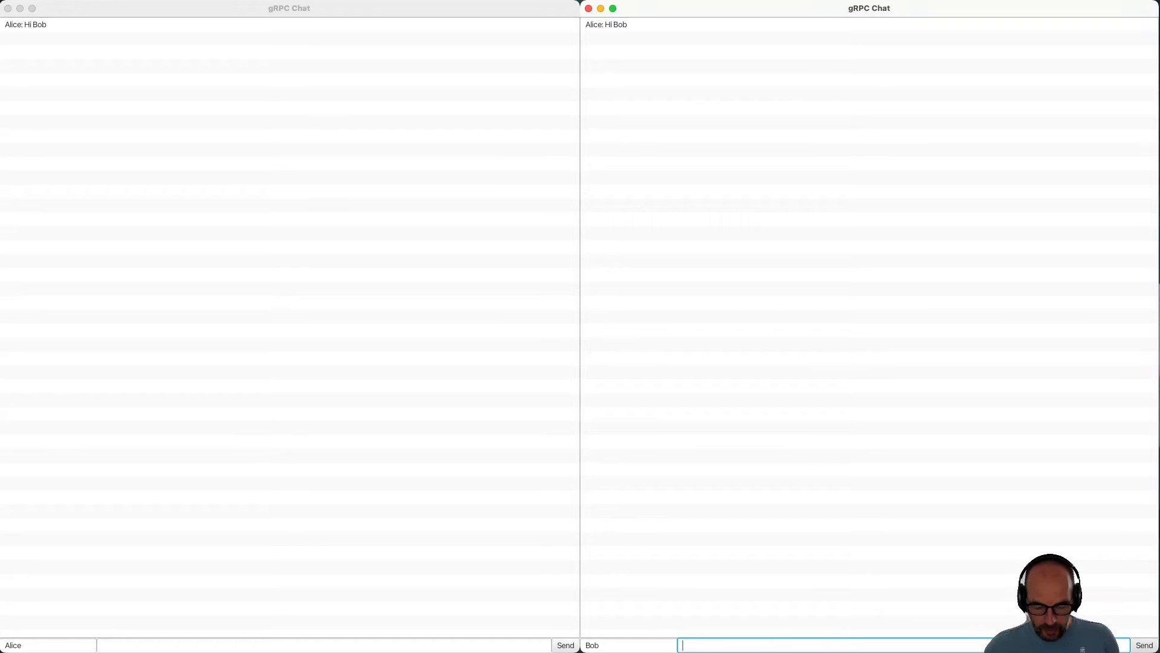
pyautogui.write('Hi Alice')
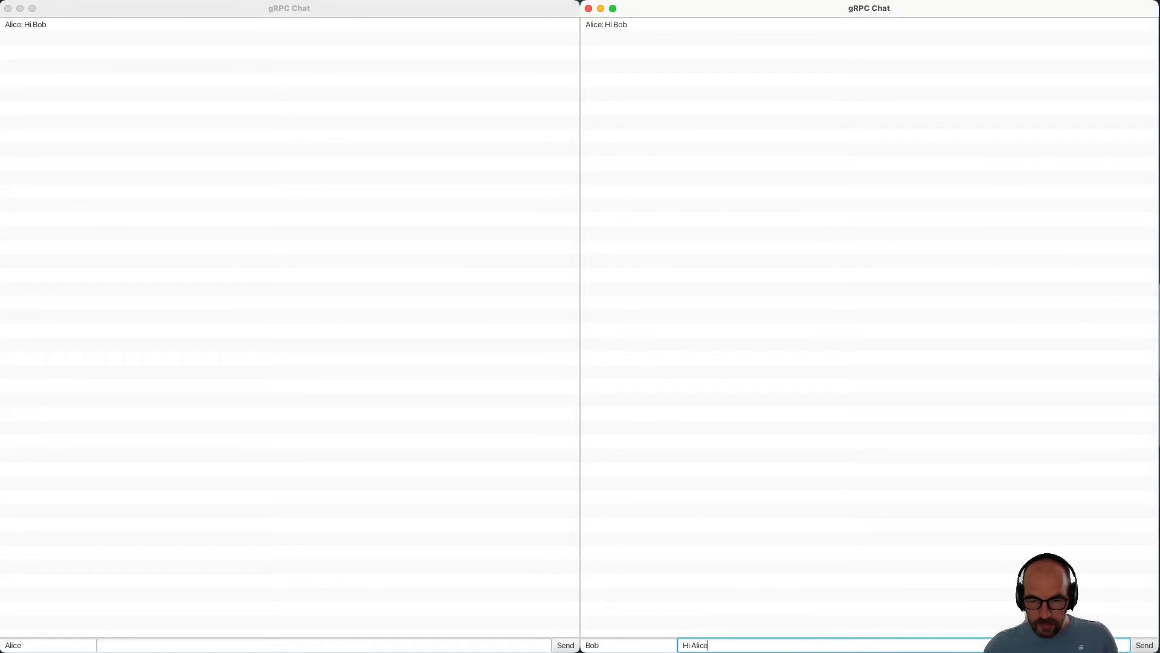
pyautogui.click(1145, 645)
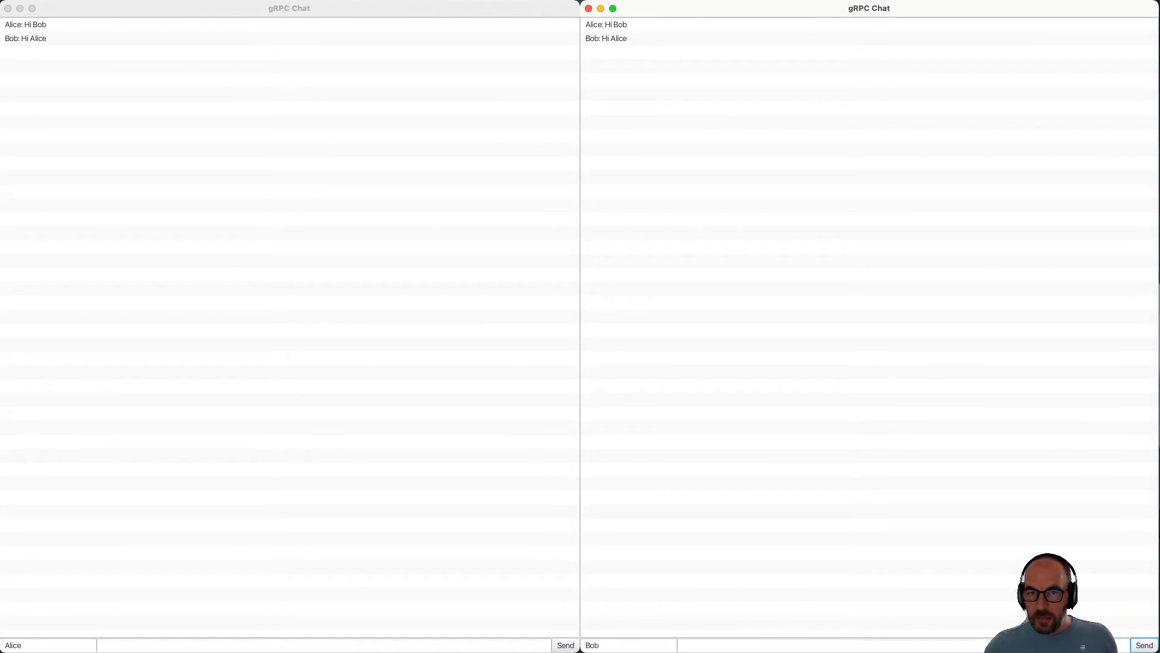